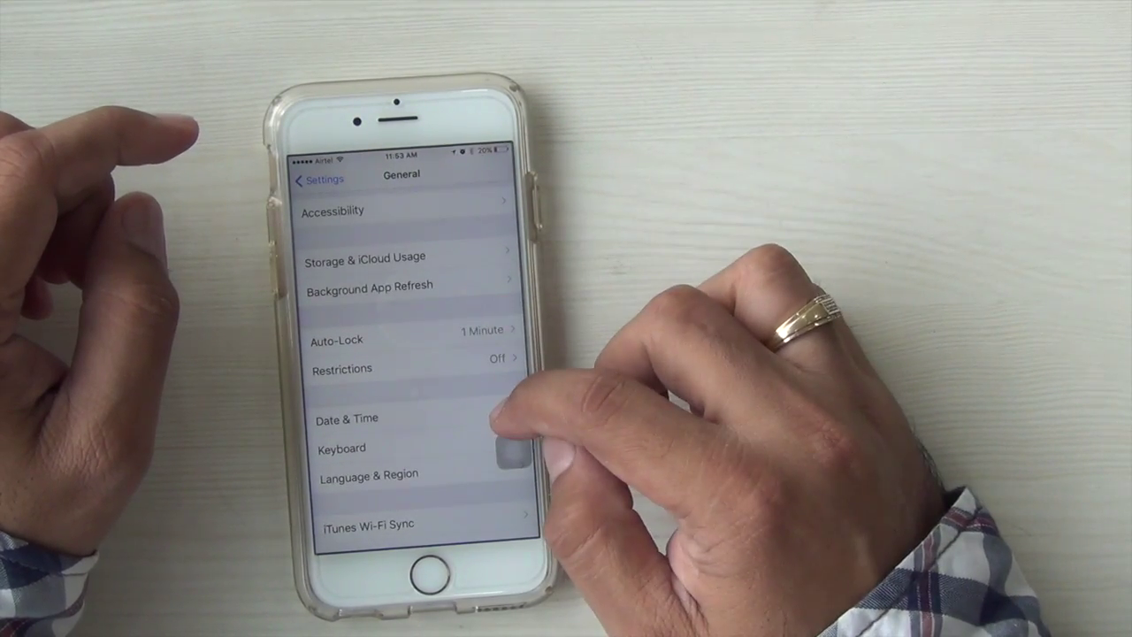
Go back from General to the main Settings list
click(346, 418)
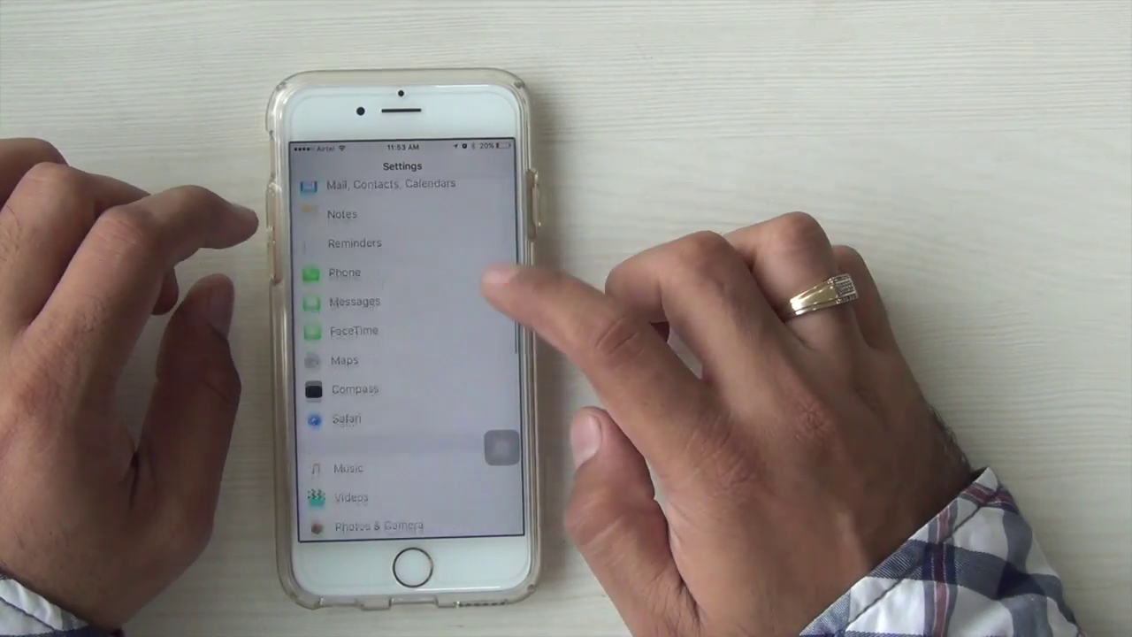
Scroll down the main Settings list to reach Privacy
scroll(down, 3)
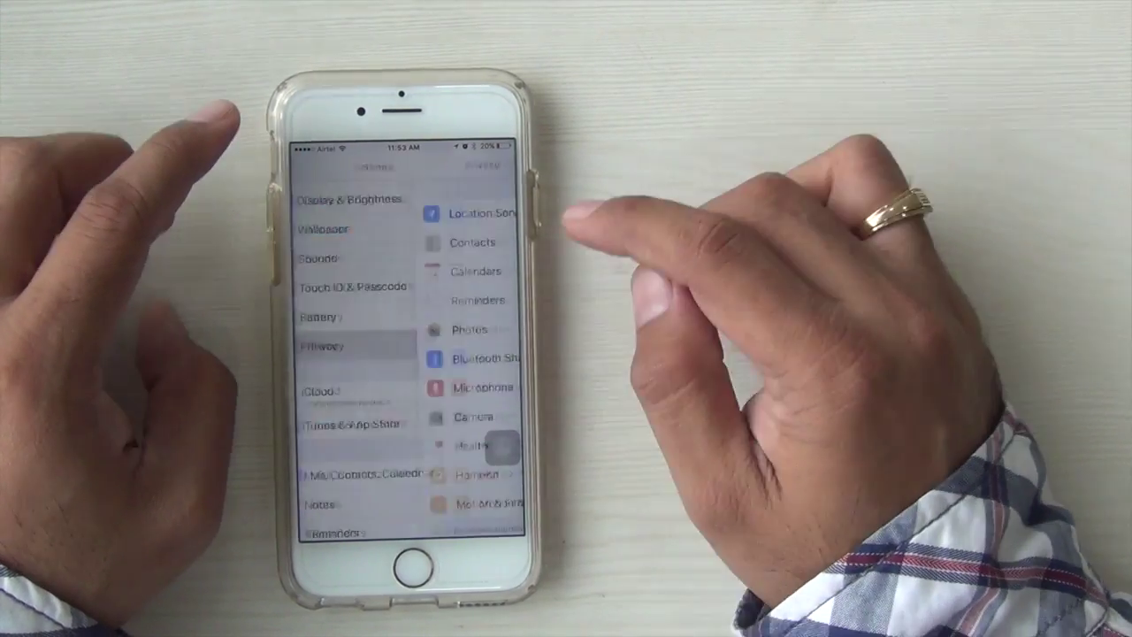
Open Location Services and select iMobile to view its Never, While Using, Always options
click(477, 213)
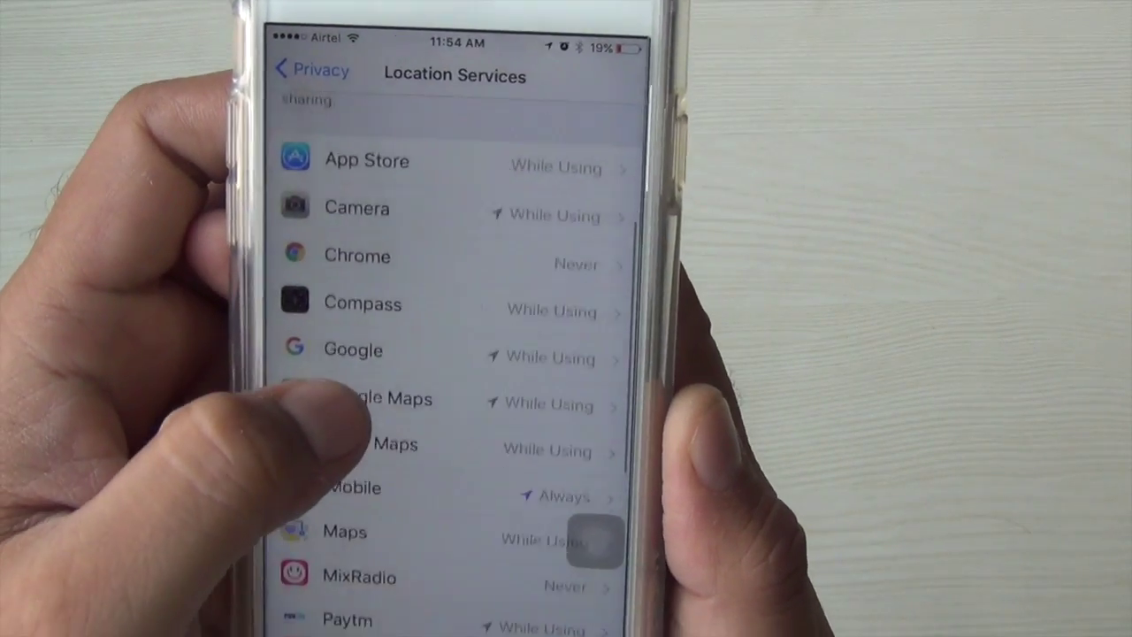
scroll(down, 3)
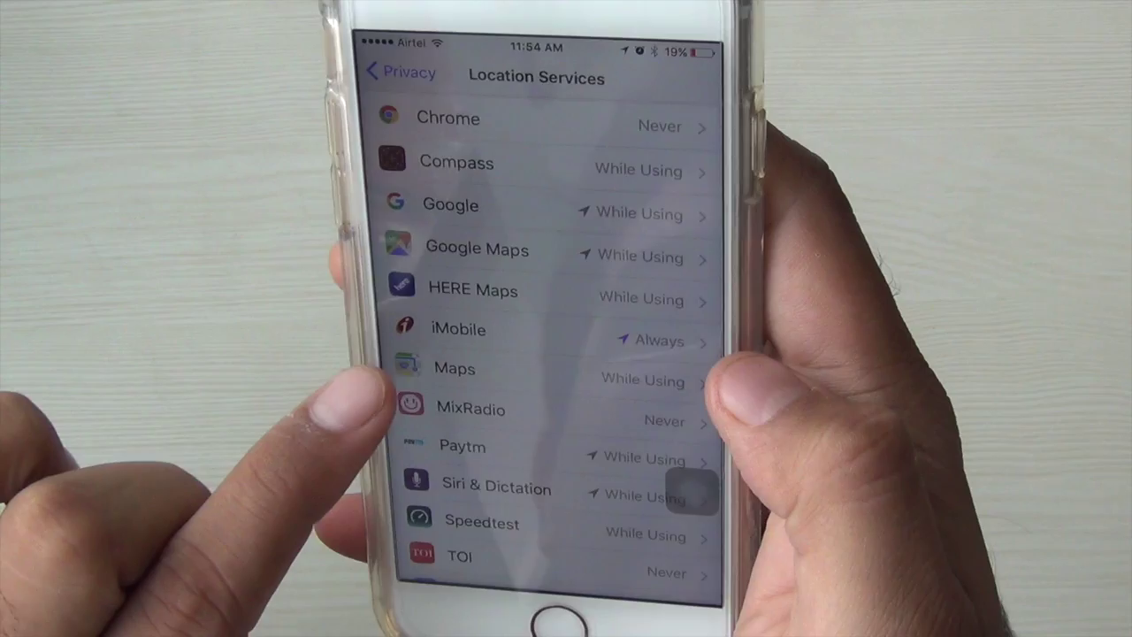
click(457, 329)
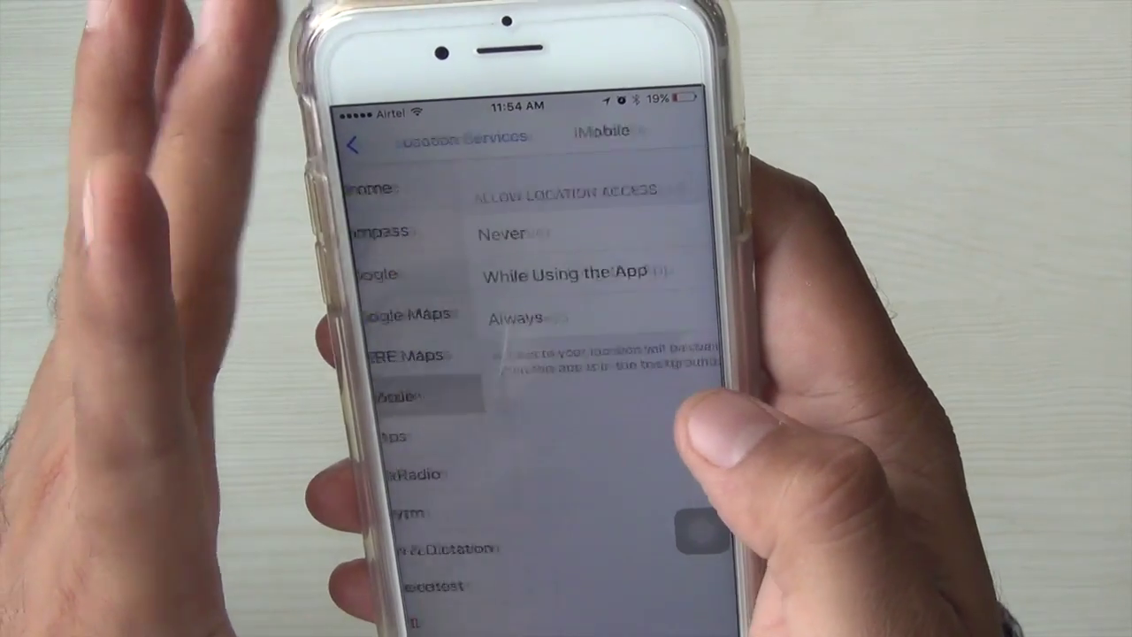